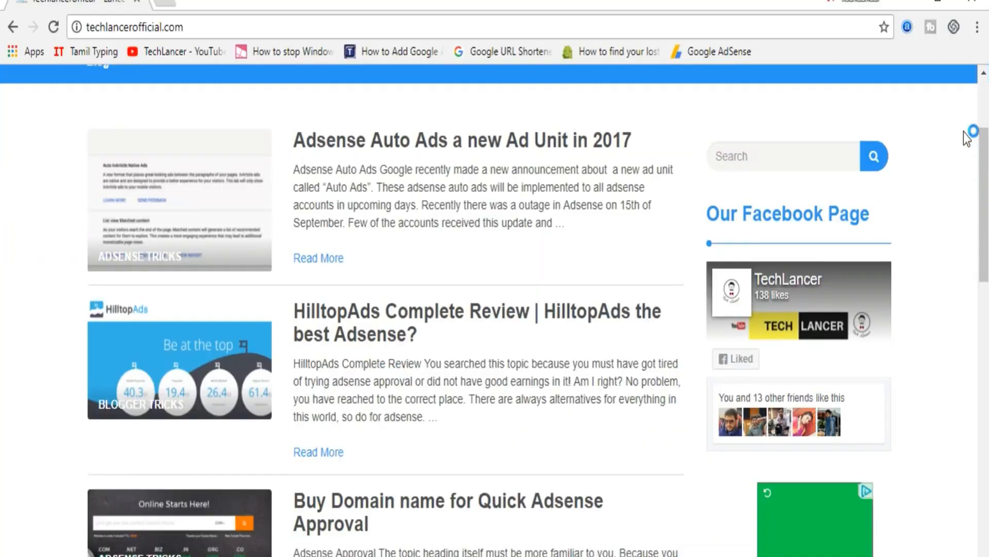
pyautogui.scroll(-3)
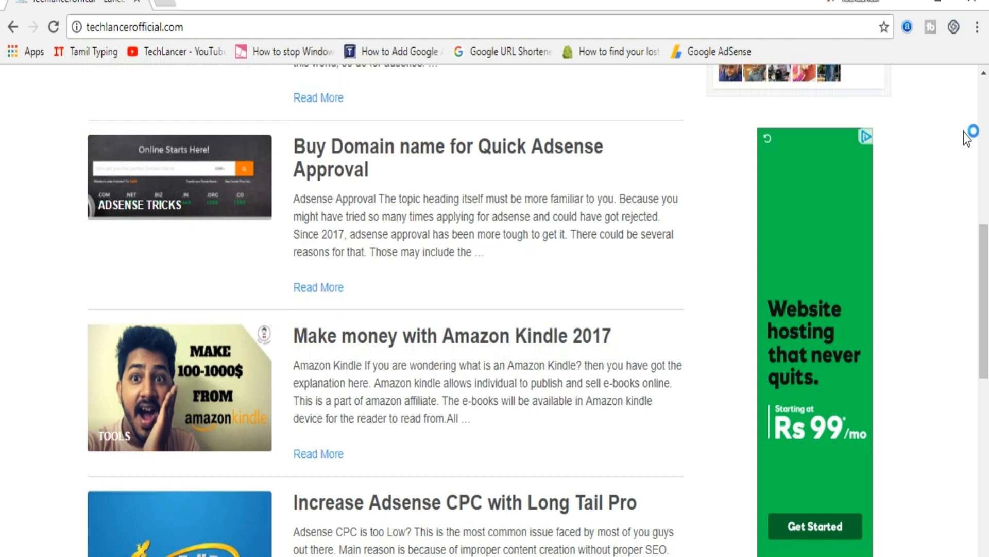
pyautogui.scroll(-3)
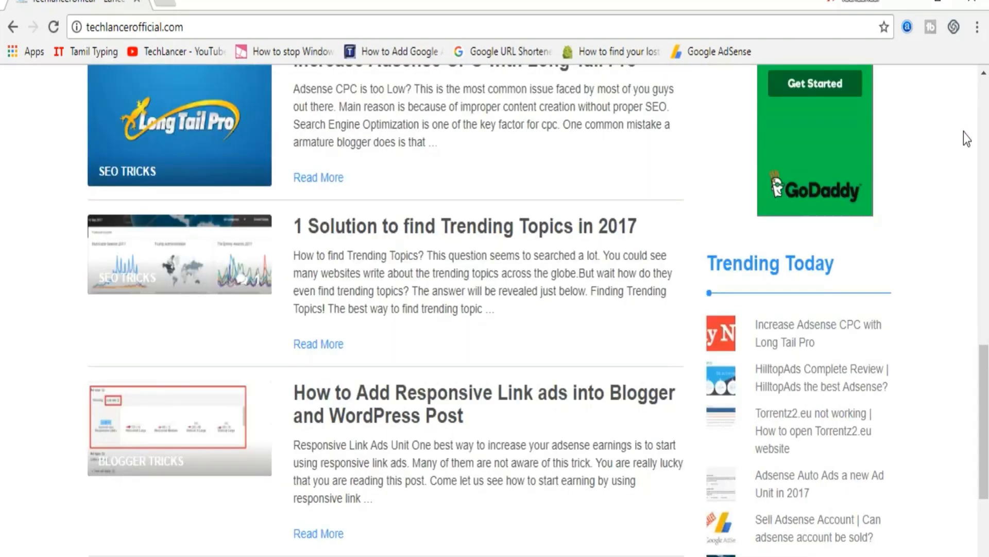
pyautogui.scroll(-3)
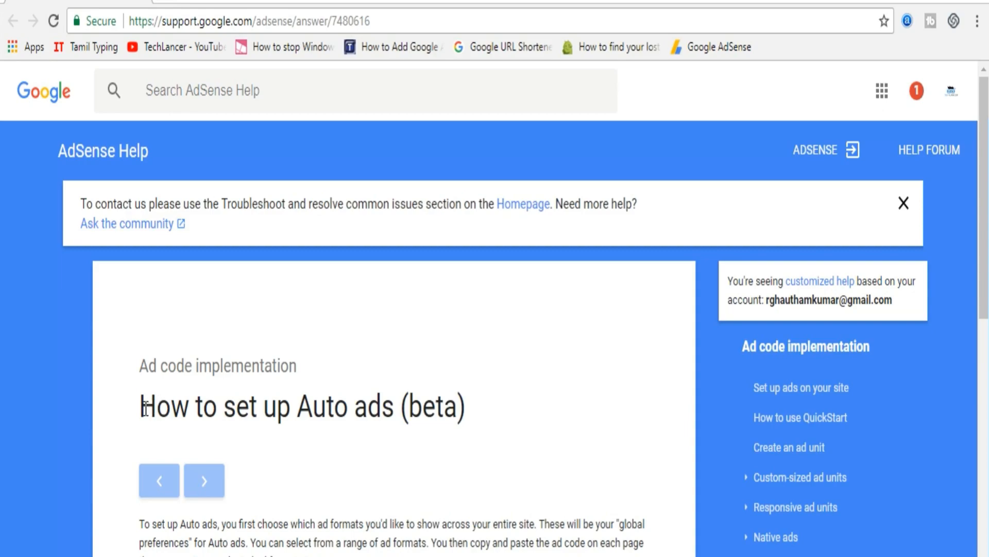
pyautogui.moveTo(393, 300)
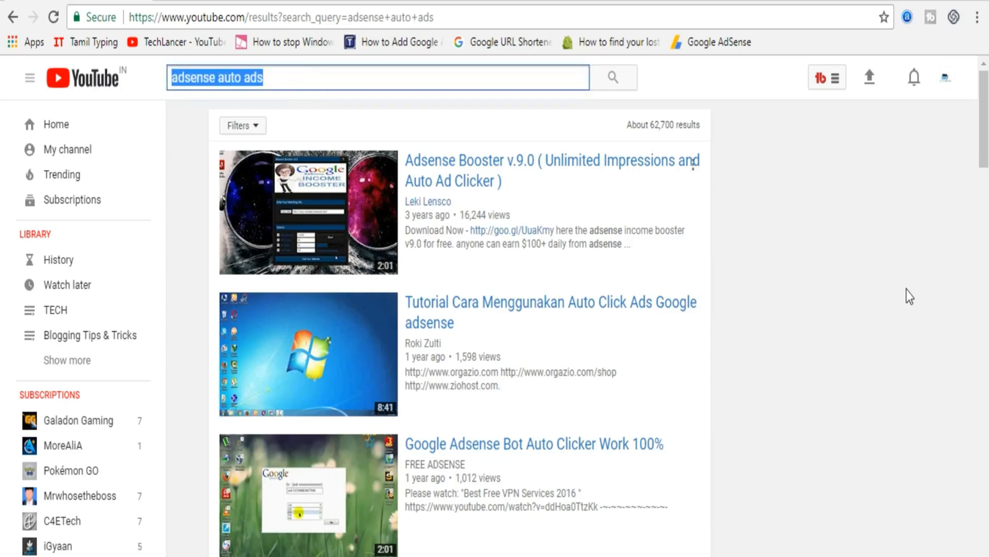
pyautogui.scroll(-3)
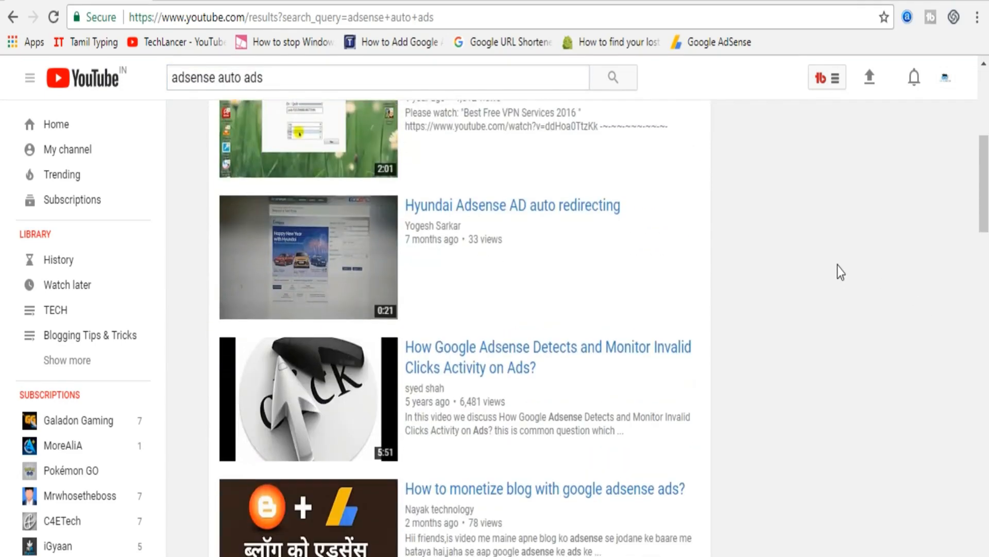
pyautogui.scroll(-3)
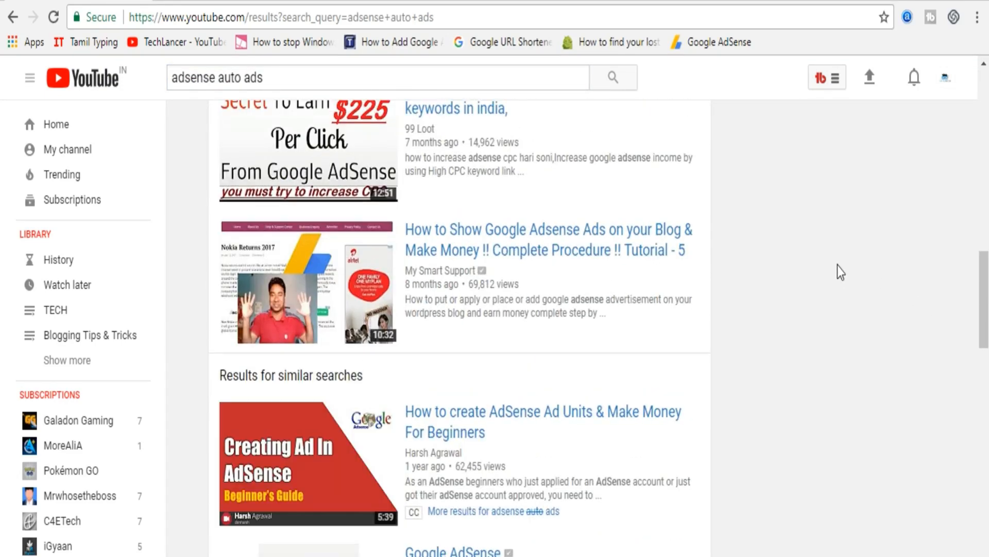